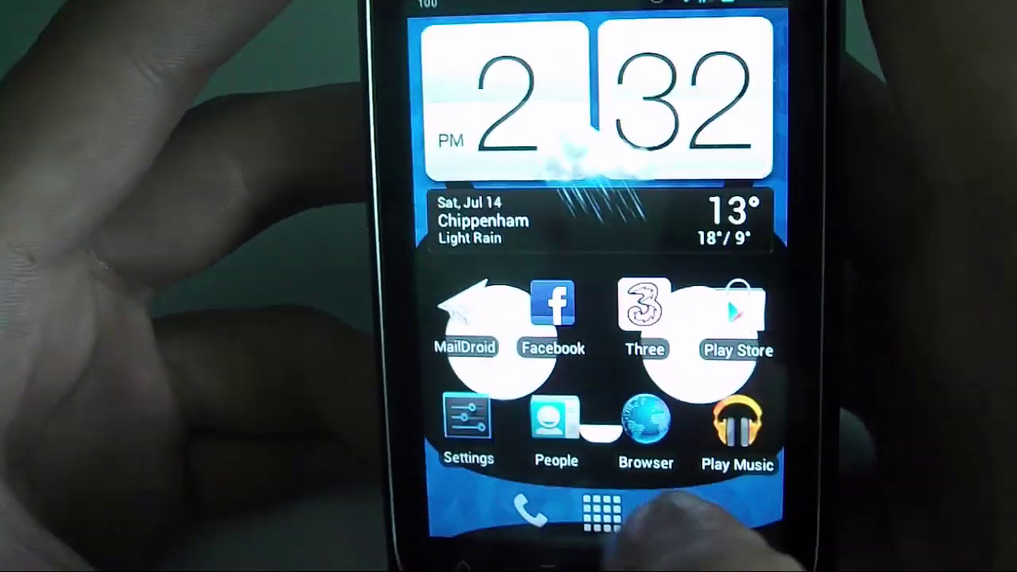
# Leave the home screen for the list of installed apps on the way to Settings.
pyautogui.click(600, 515)
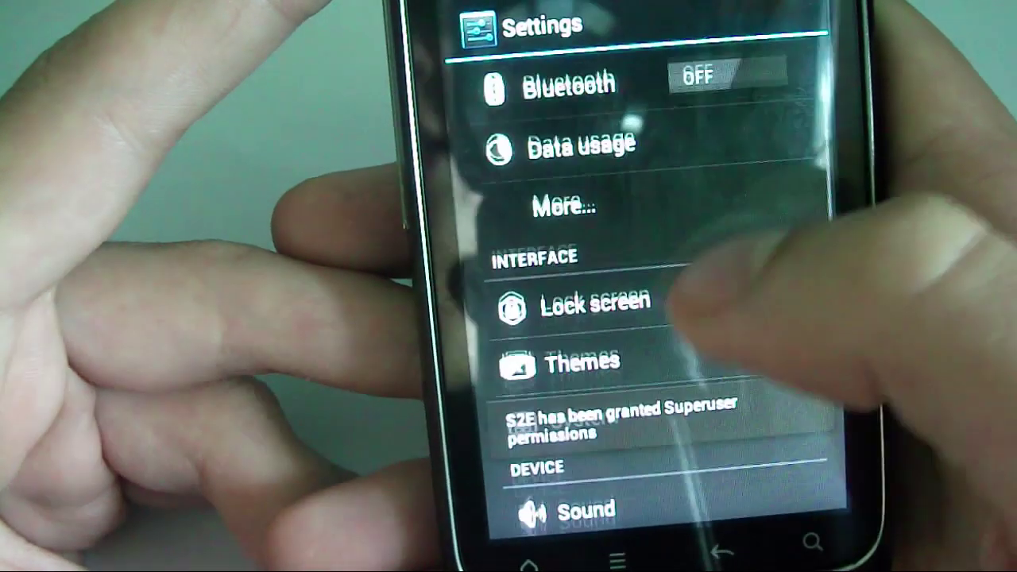
# Scroll the Settings list past Bluetooth, Data usage, Lock screen and Themes to the Device section.
pyautogui.scroll(-3)
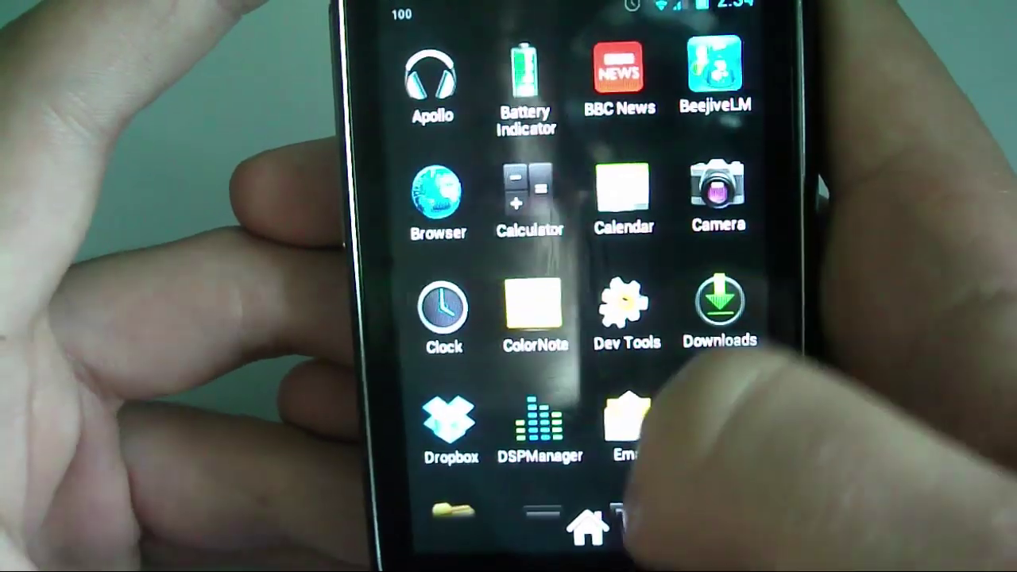
# Return toward the home screen and show the full app drawer listing Email, Facebook and File Manager.
pyautogui.scroll(-3)
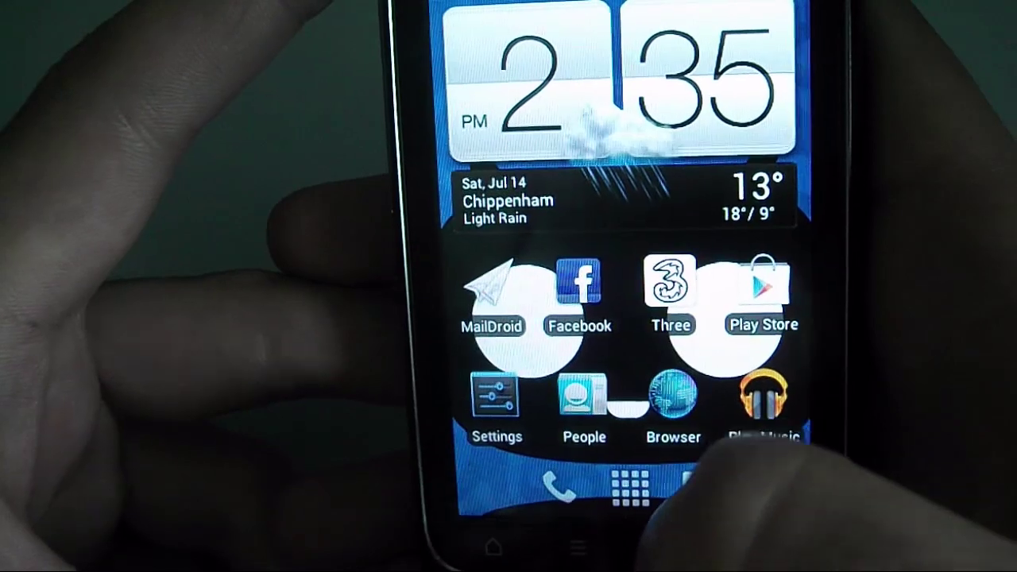
pyautogui.click(646, 488)
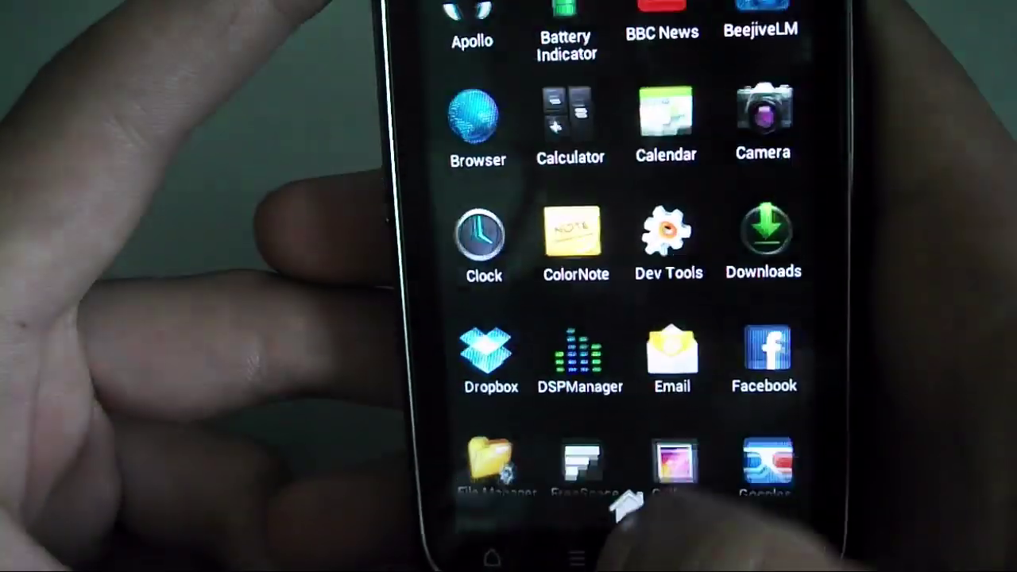